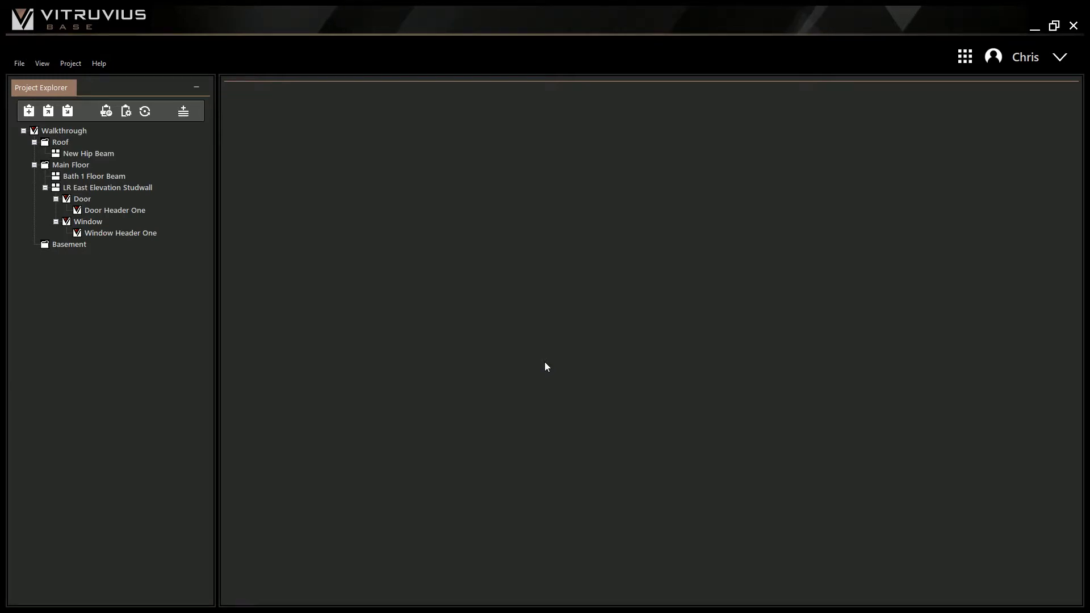
pyautogui.moveTo(563, 374)
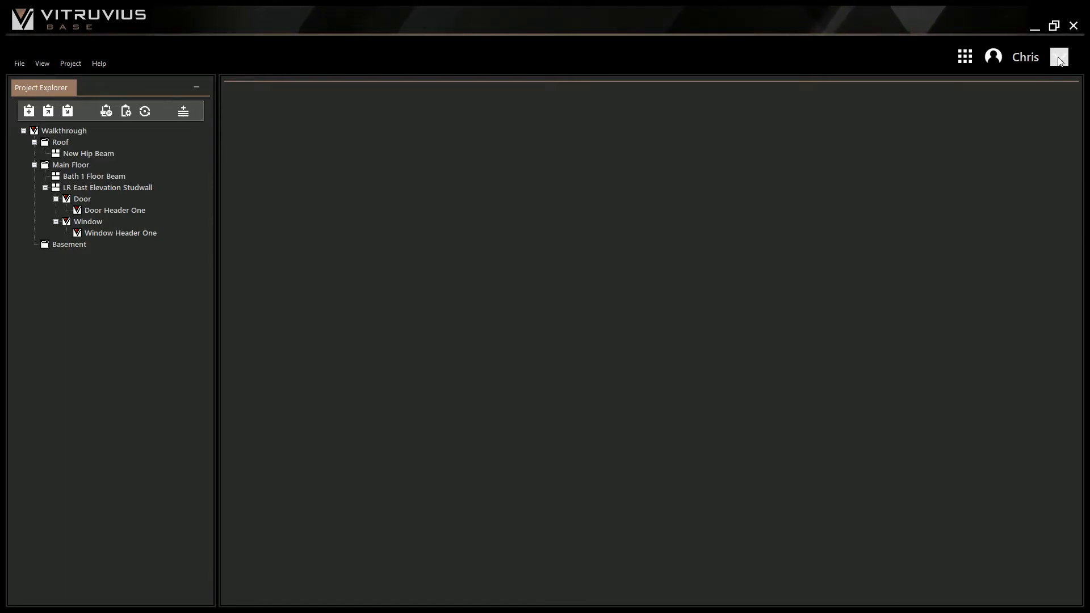
# Step: Reach the Settings window from the account menu beside the user name
pyautogui.click(1059, 57)
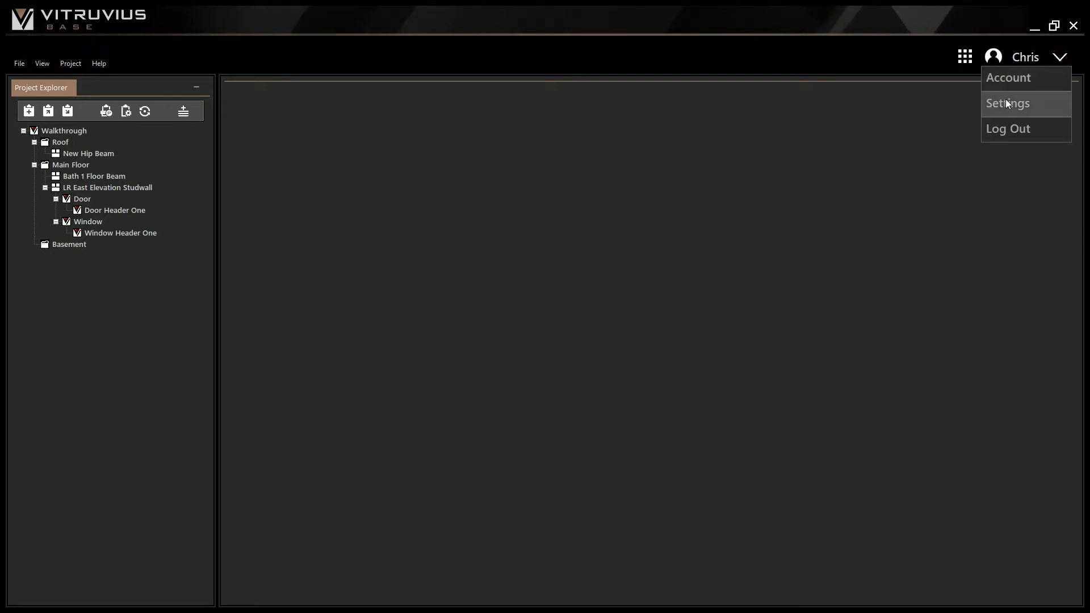
pyautogui.click(1007, 104)
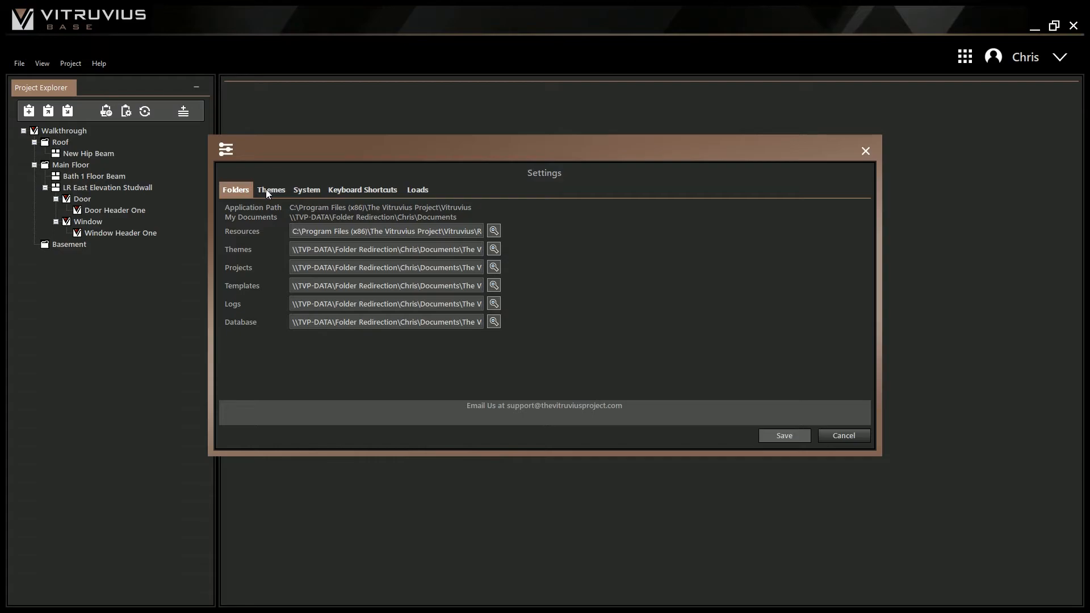
# Step: Apply the Light theme from Themes, then return and choose the Medium theme
pyautogui.click(271, 190)
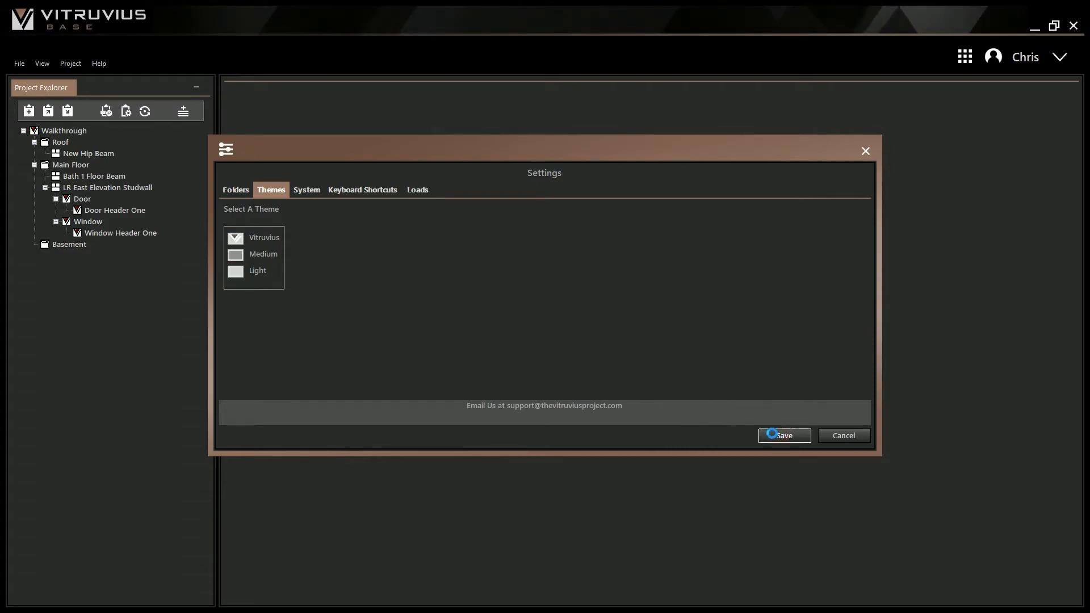
pyautogui.click(783, 435)
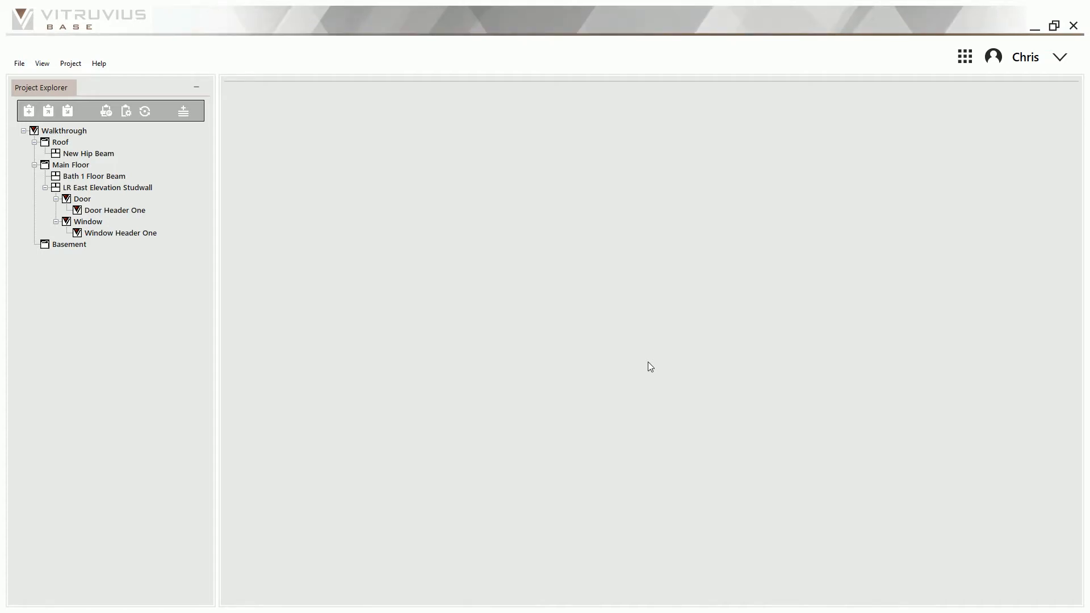
pyautogui.moveTo(1037, 80)
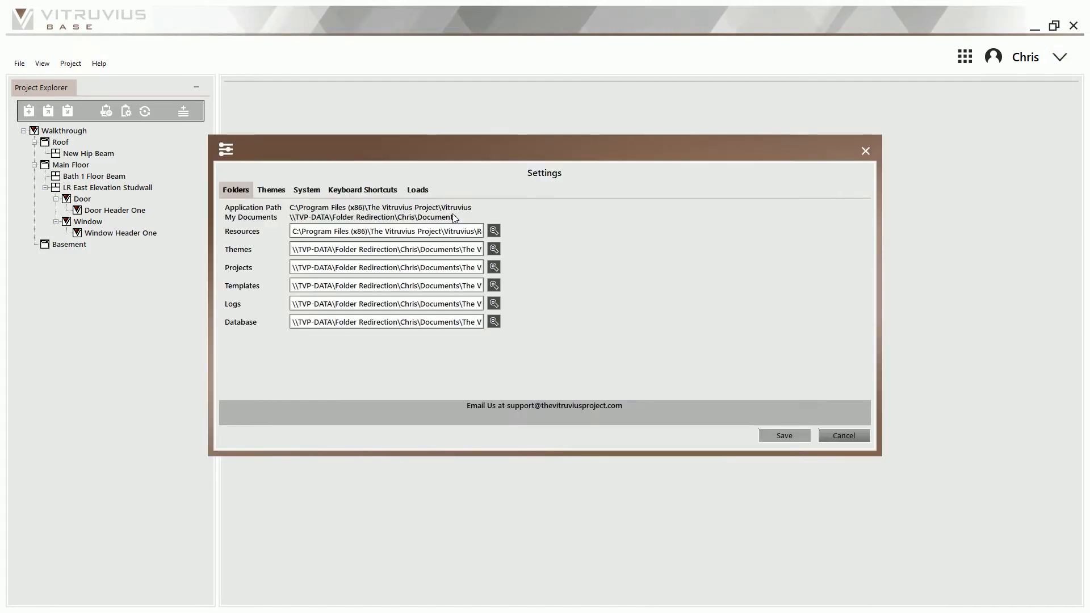
pyautogui.click(271, 190)
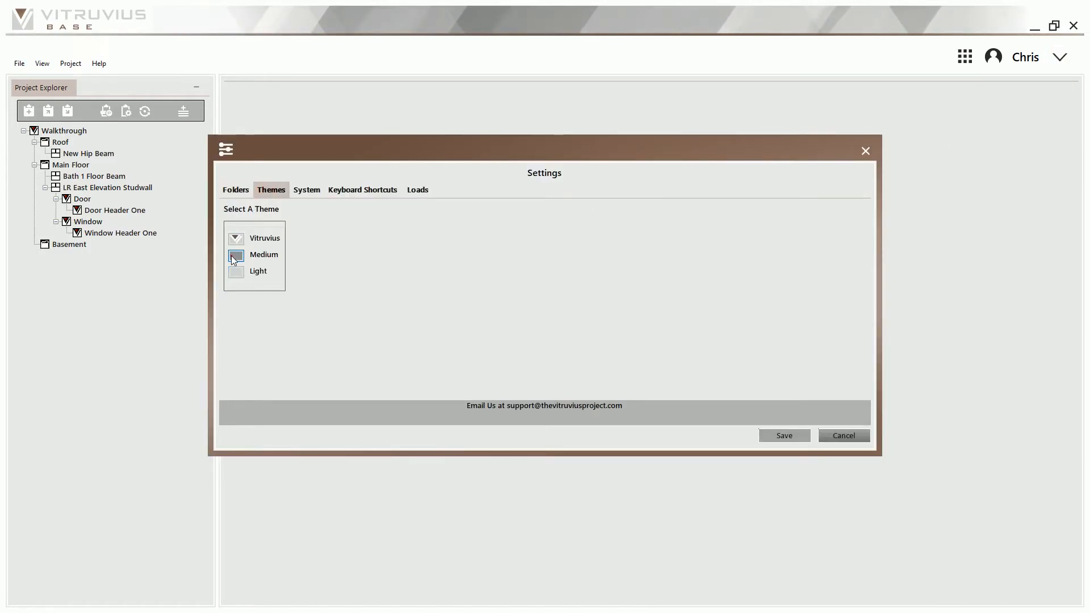
pyautogui.click(784, 435)
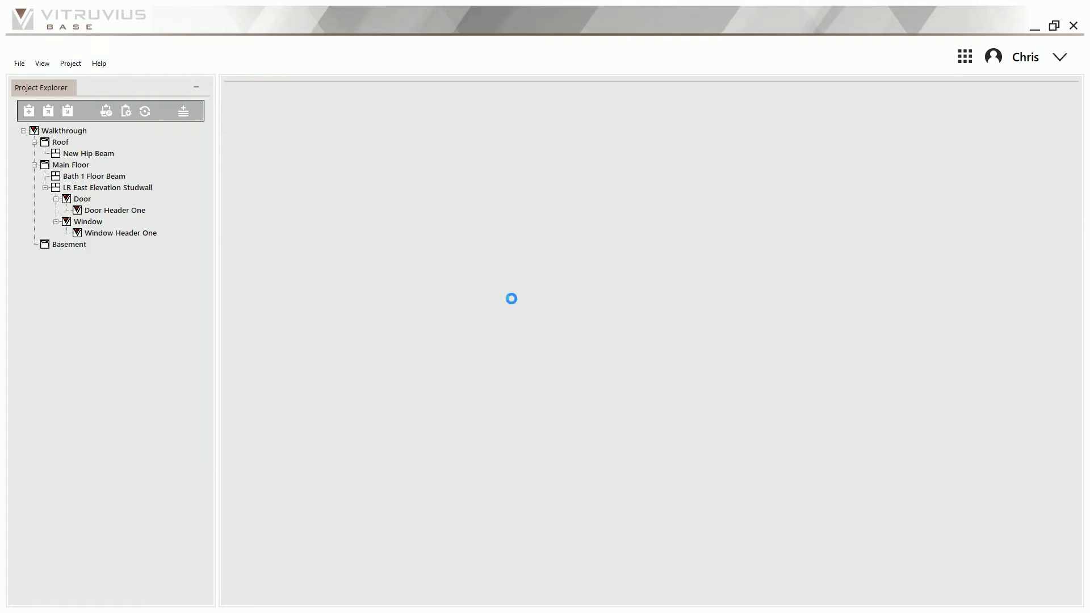